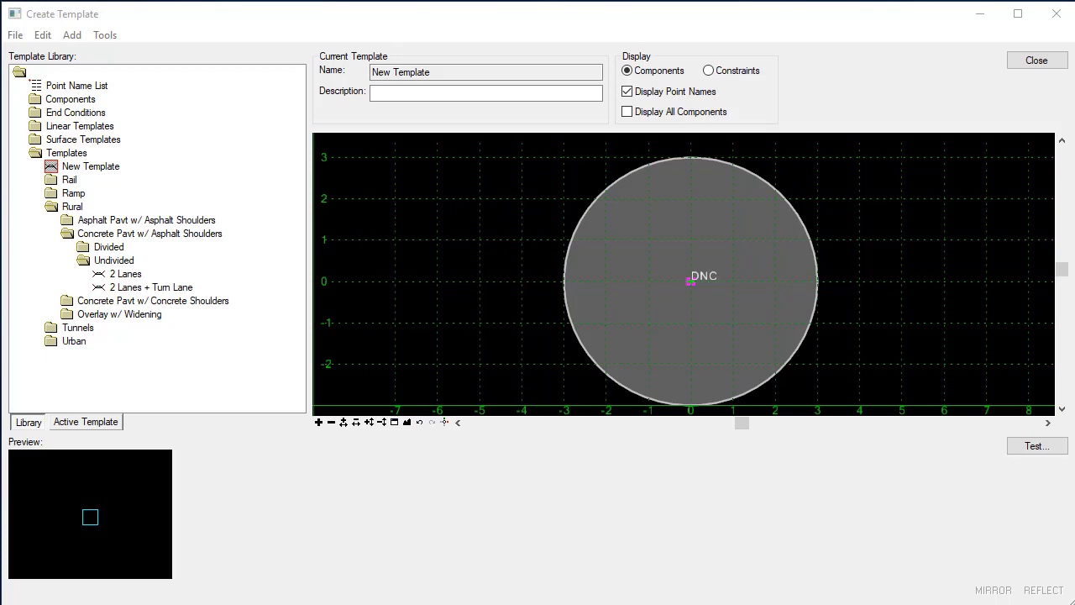
mouse_move(367, 323)
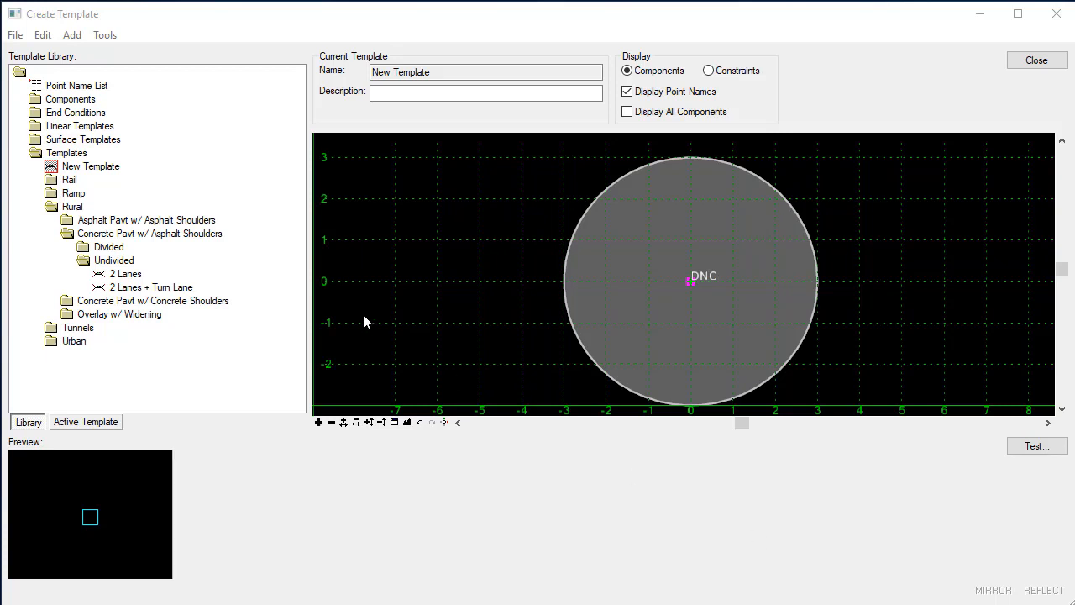
Create a new empty template, New Template1, in the Templates folder
right_click(65, 151)
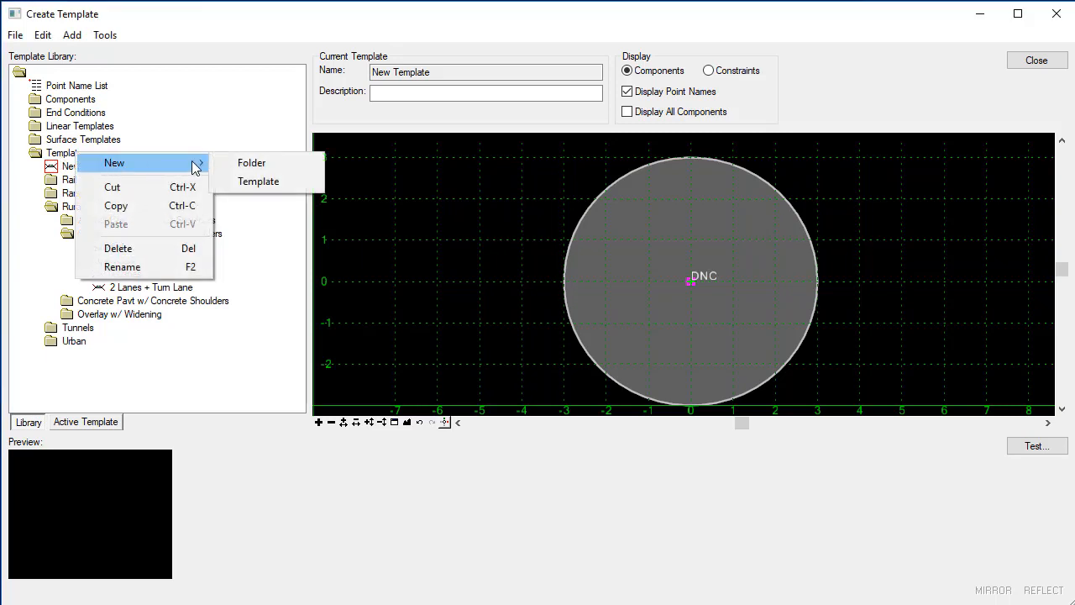
click(259, 182)
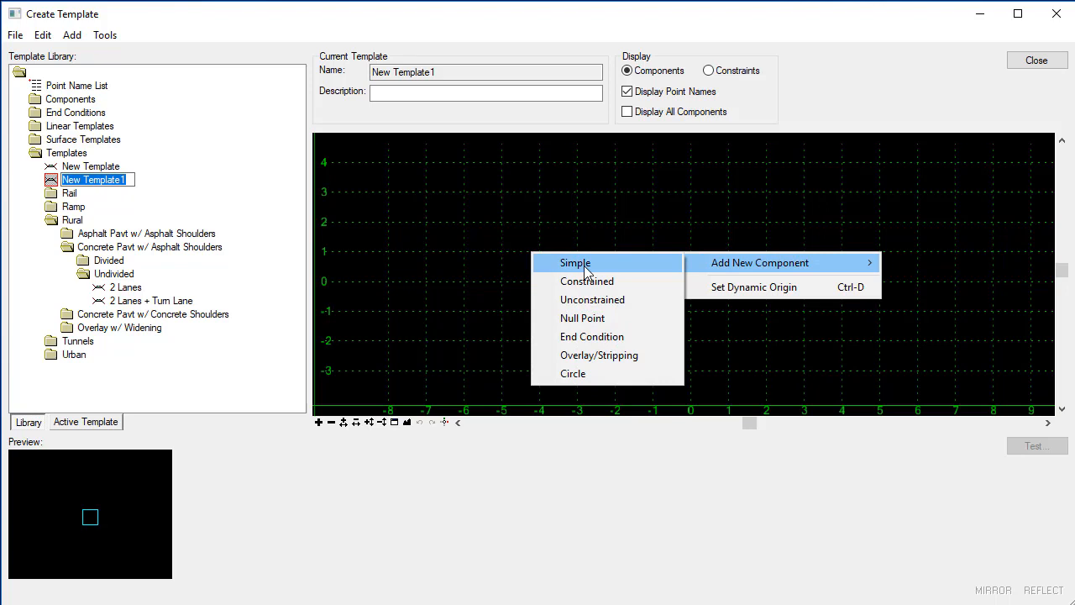
Place a simple square component with corners DNC_L, DNC_R, DNC1_L and DNC1_R
click(575, 262)
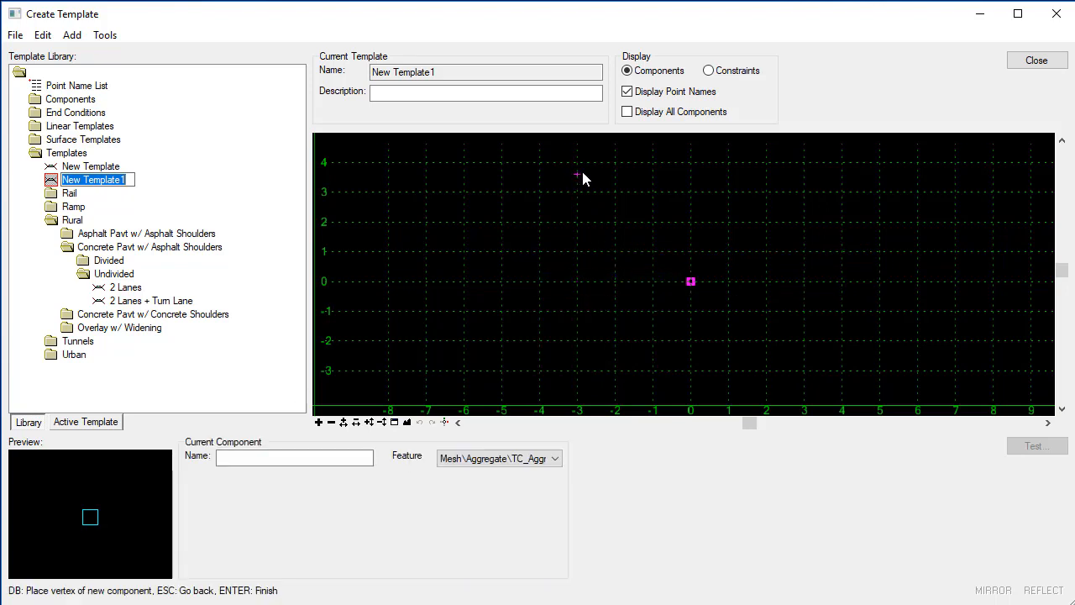
mouse_move(553, 168)
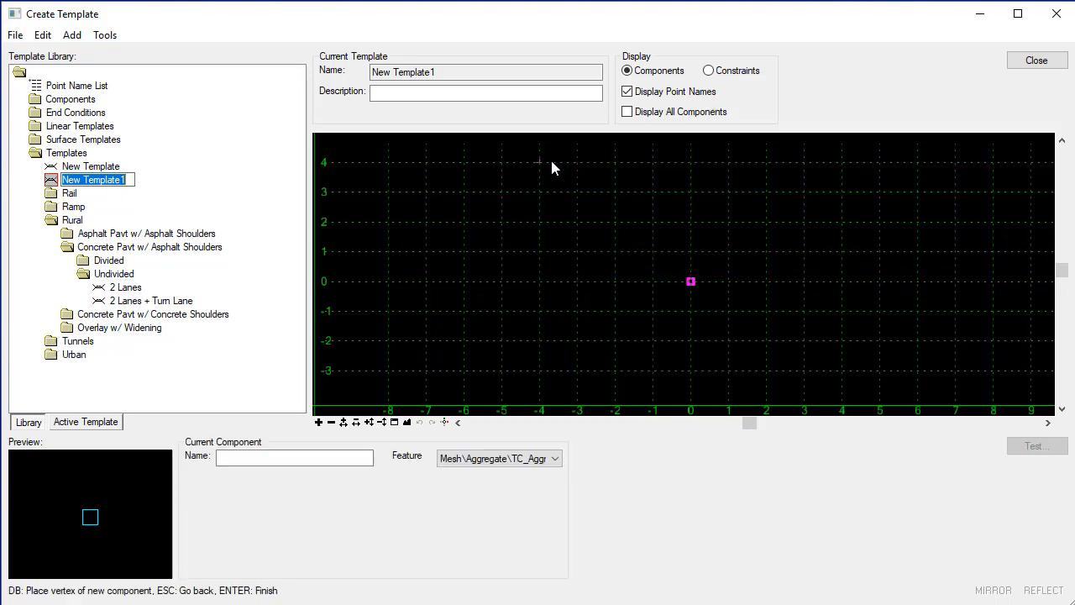
click(538, 162)
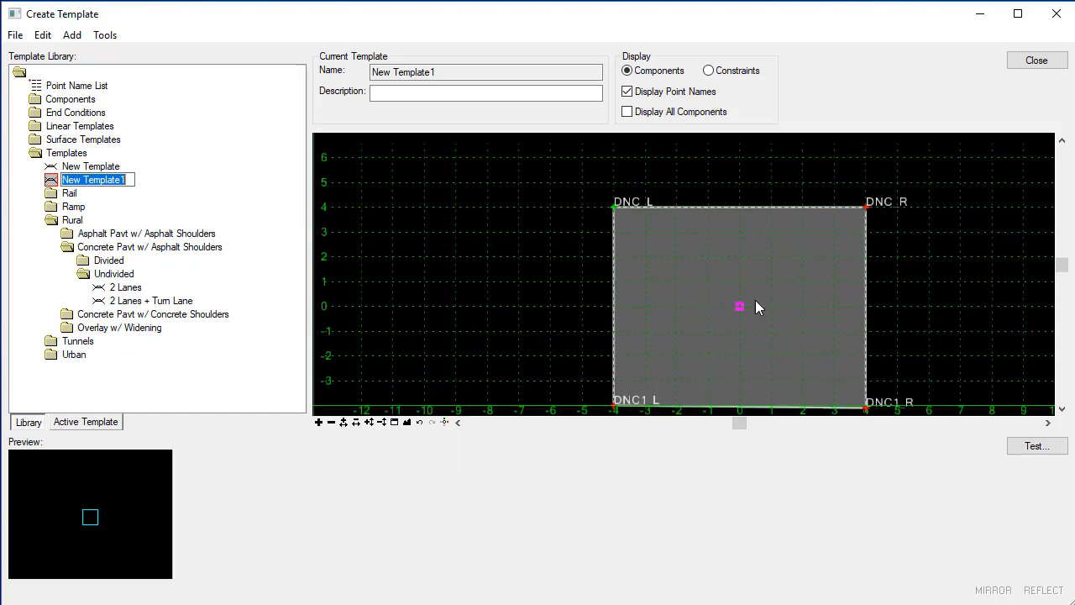
mouse_move(552, 303)
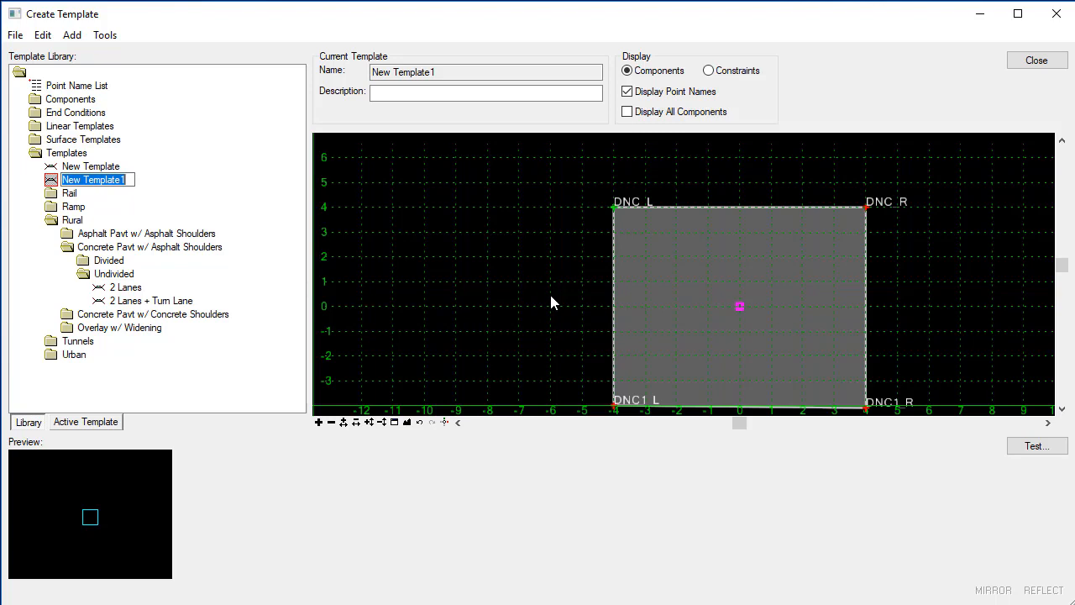
mouse_move(635, 265)
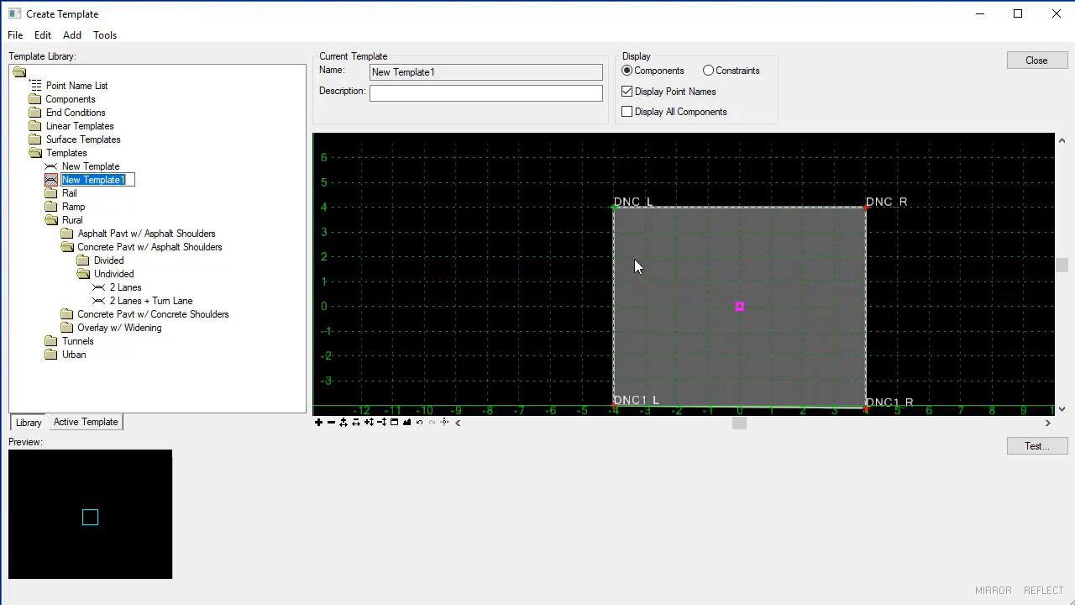
mouse_move(858, 209)
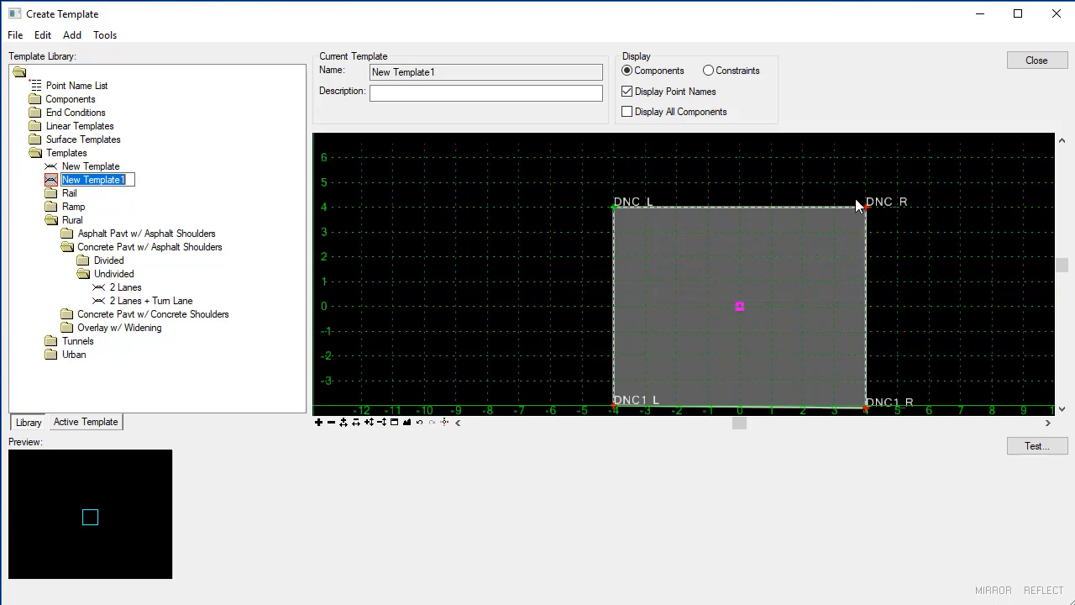
mouse_move(788, 170)
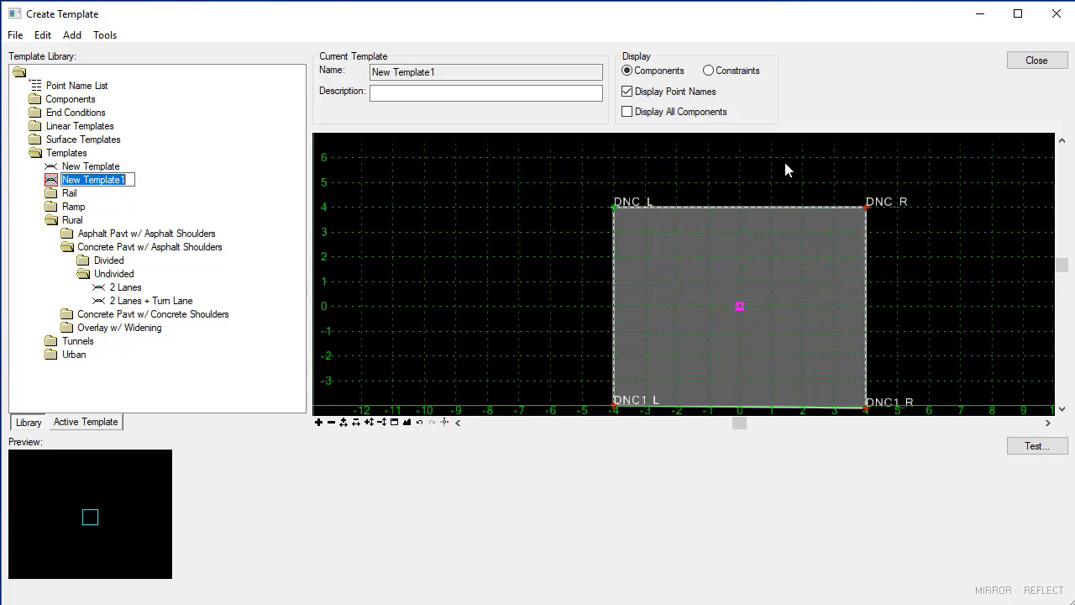
Insert an arc on the top edge from DNC_L to DNC_R through a new crown point DNC
right_click(739, 209)
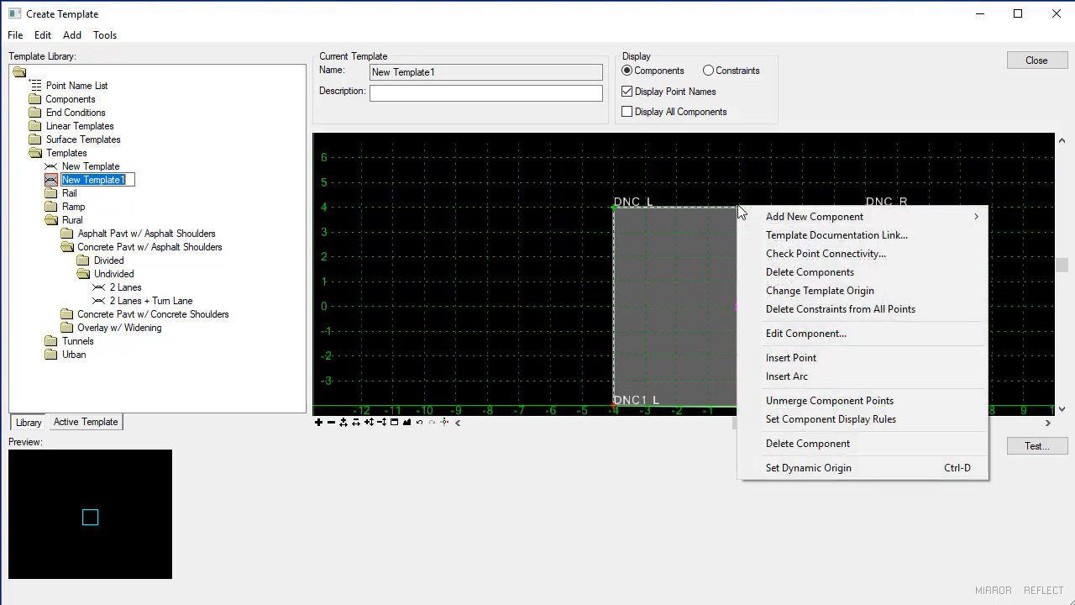
mouse_move(787, 376)
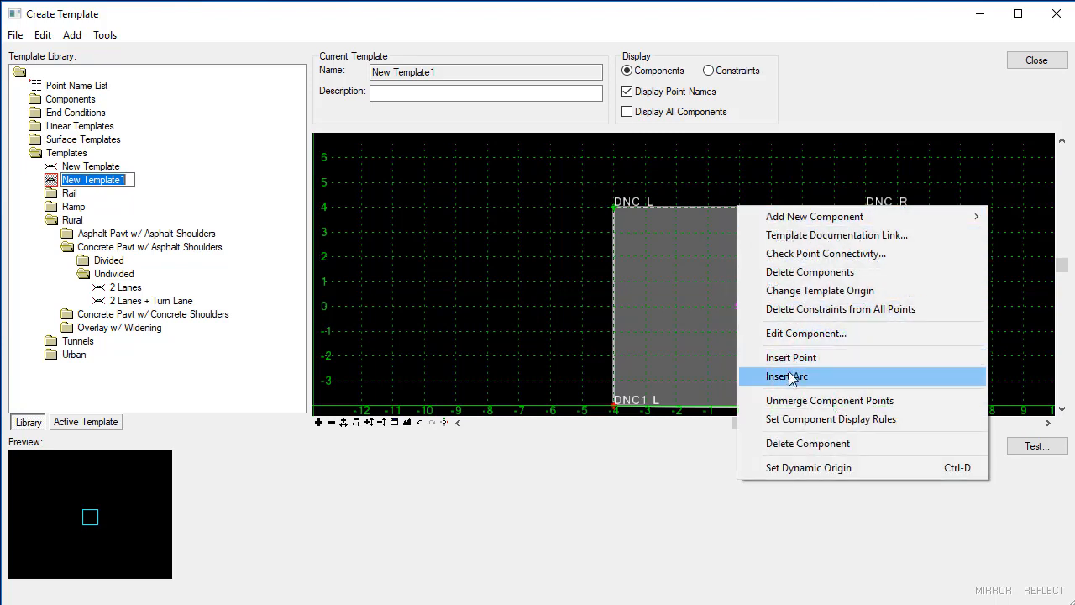
click(786, 376)
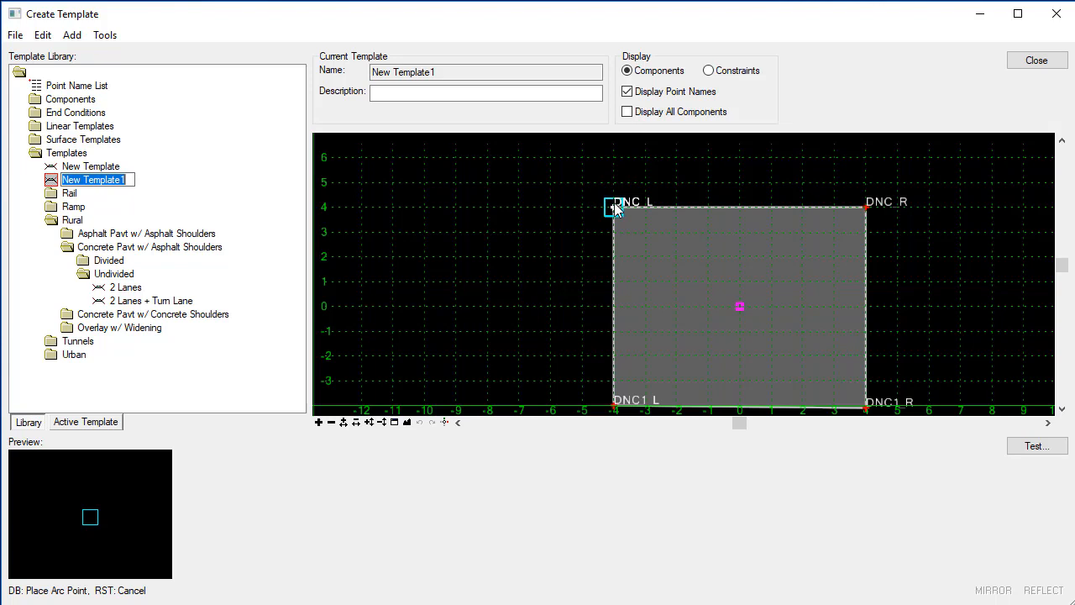
click(641, 188)
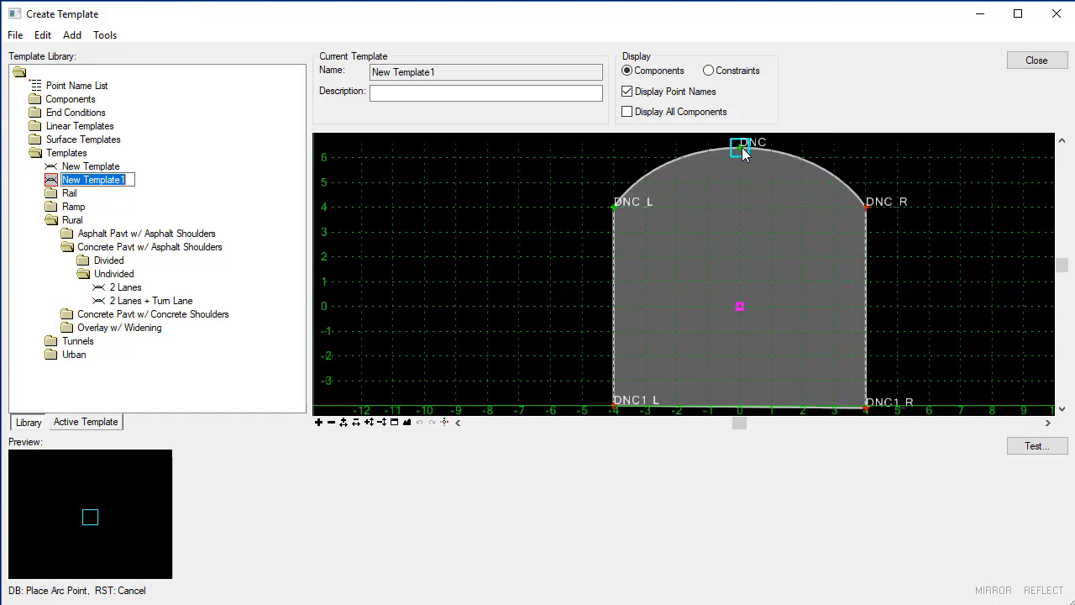
scroll(down, 3)
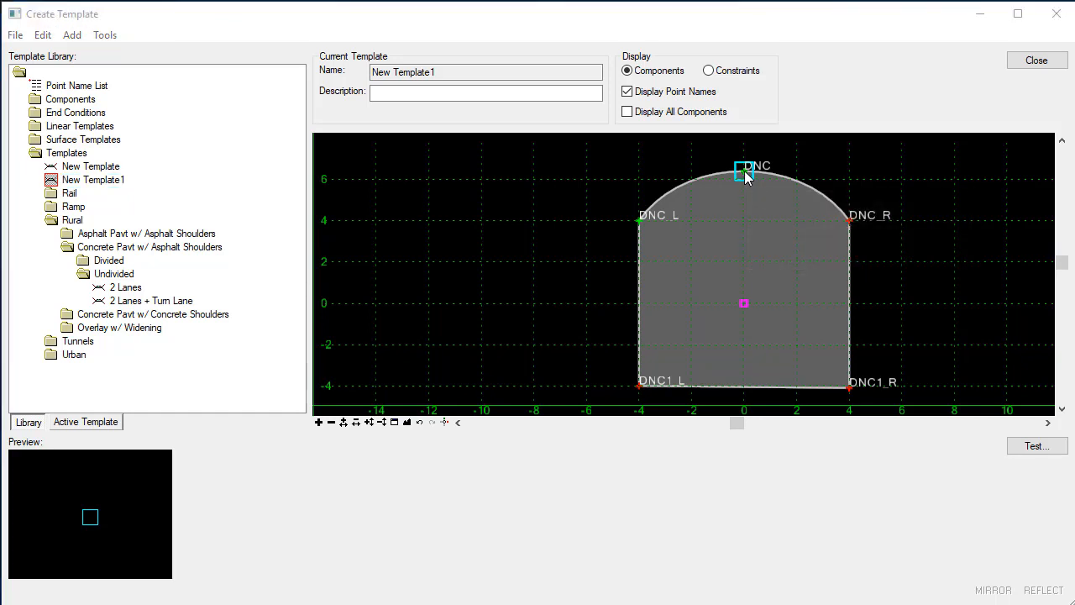
Constrain crown point DNC by slopes 60% from DNC_L and -60% from DNC_R, then apply
double_click(742, 171)
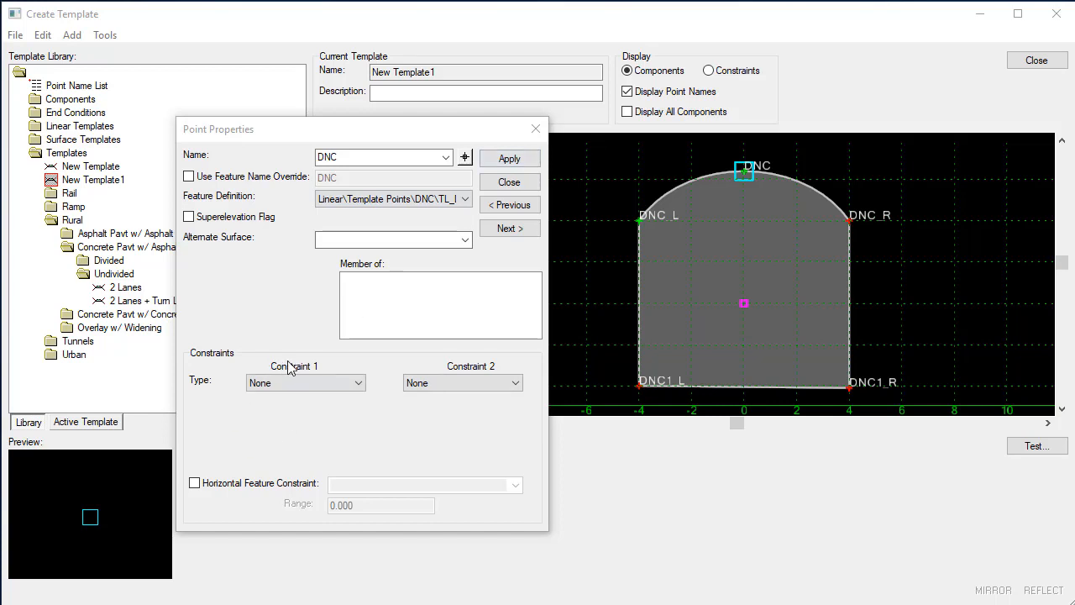
mouse_move(685, 232)
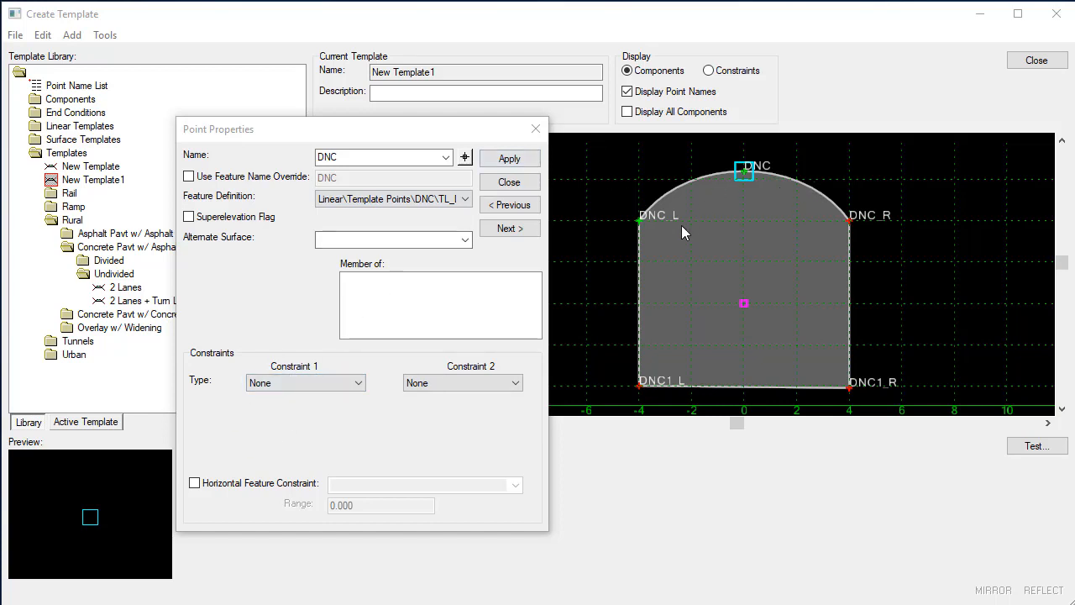
mouse_move(679, 208)
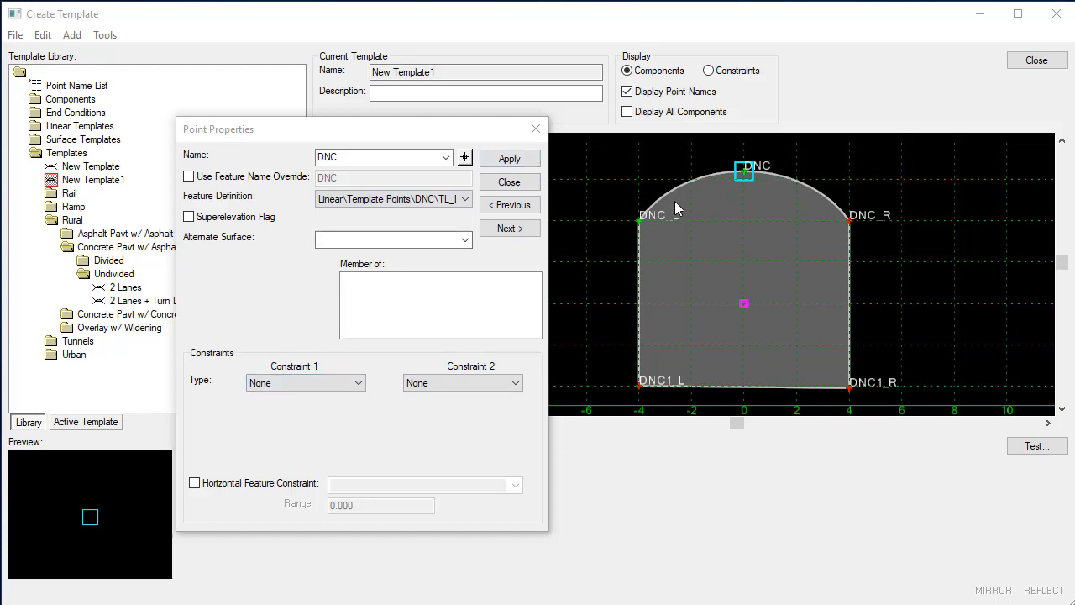
mouse_move(742, 173)
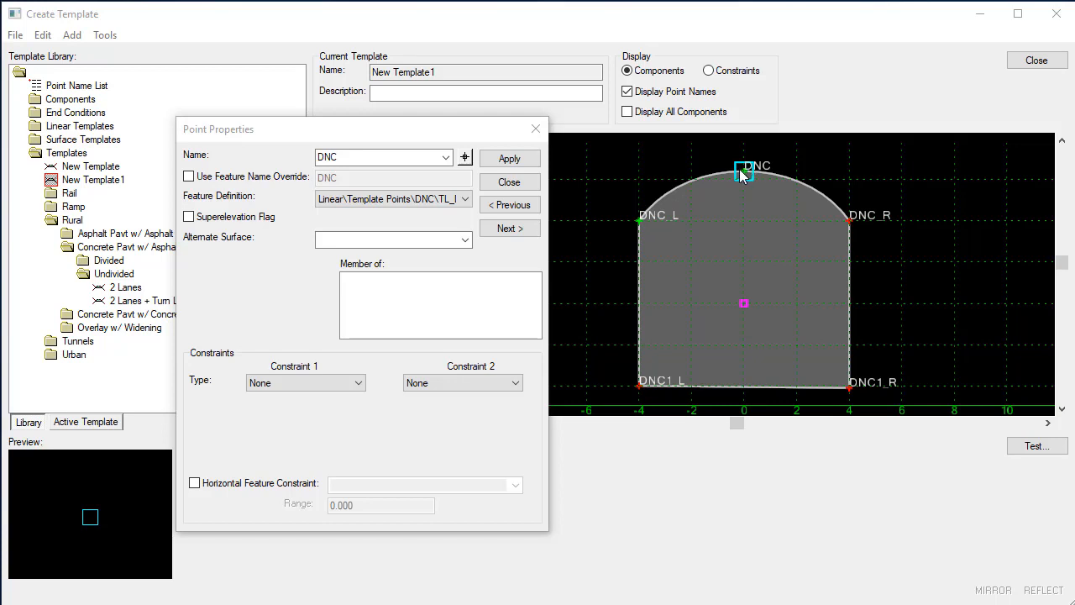
mouse_move(830, 218)
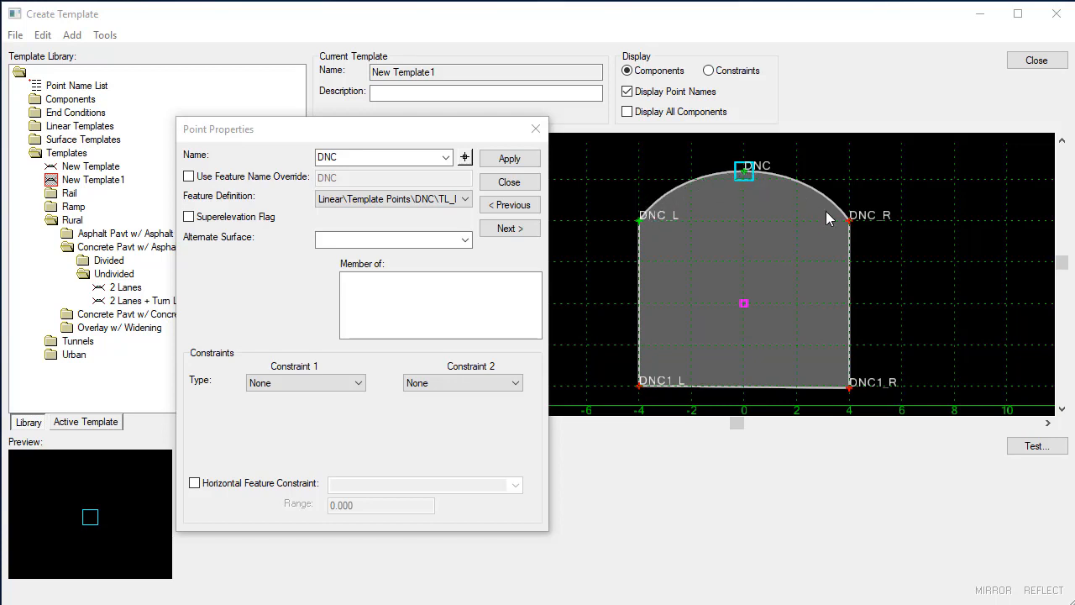
mouse_move(353, 390)
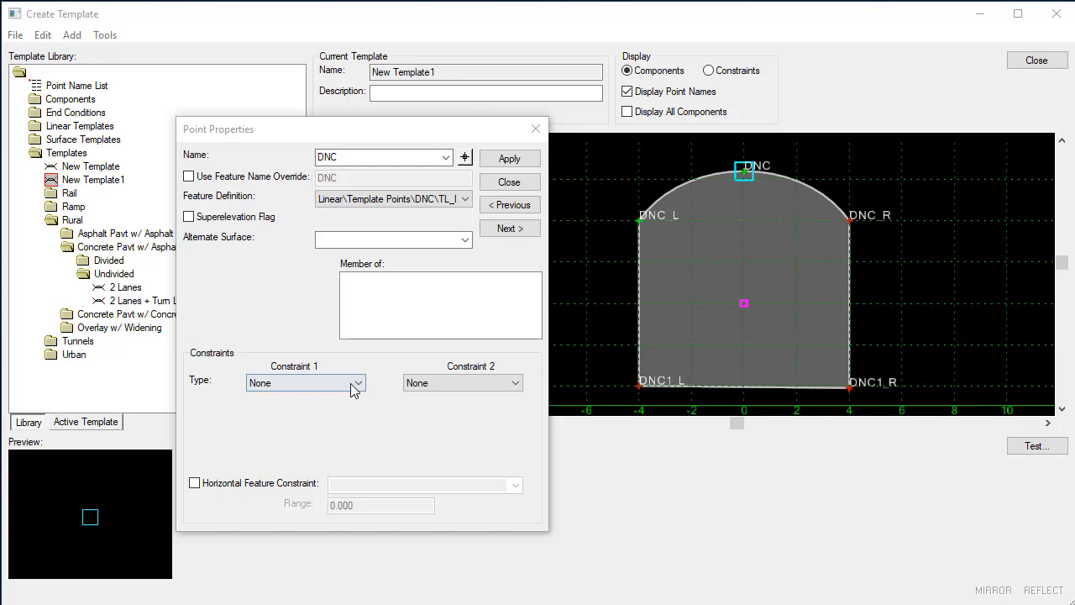
click(360, 383)
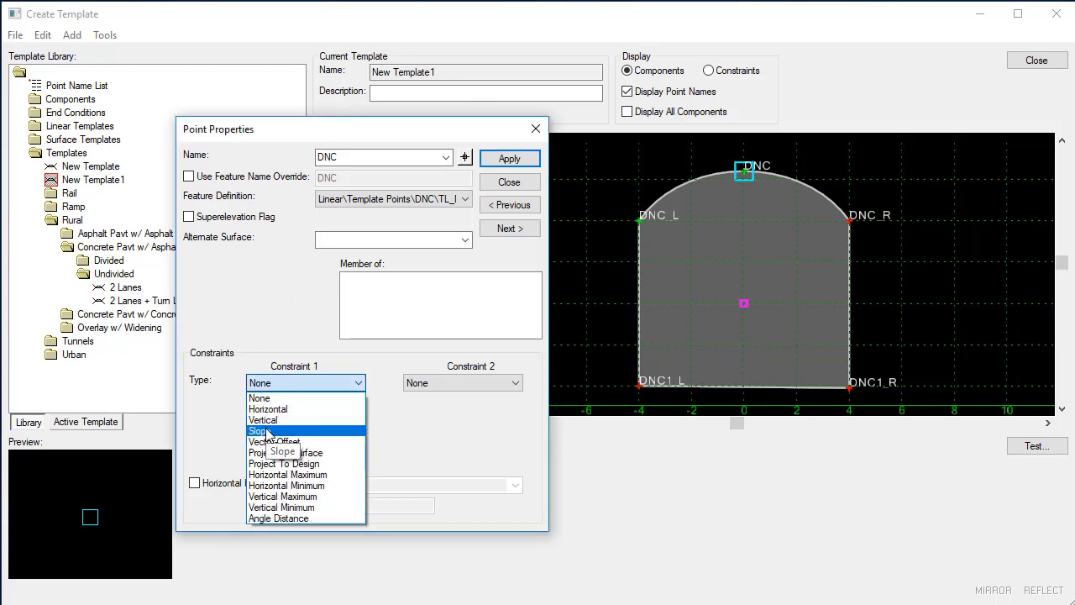
click(262, 430)
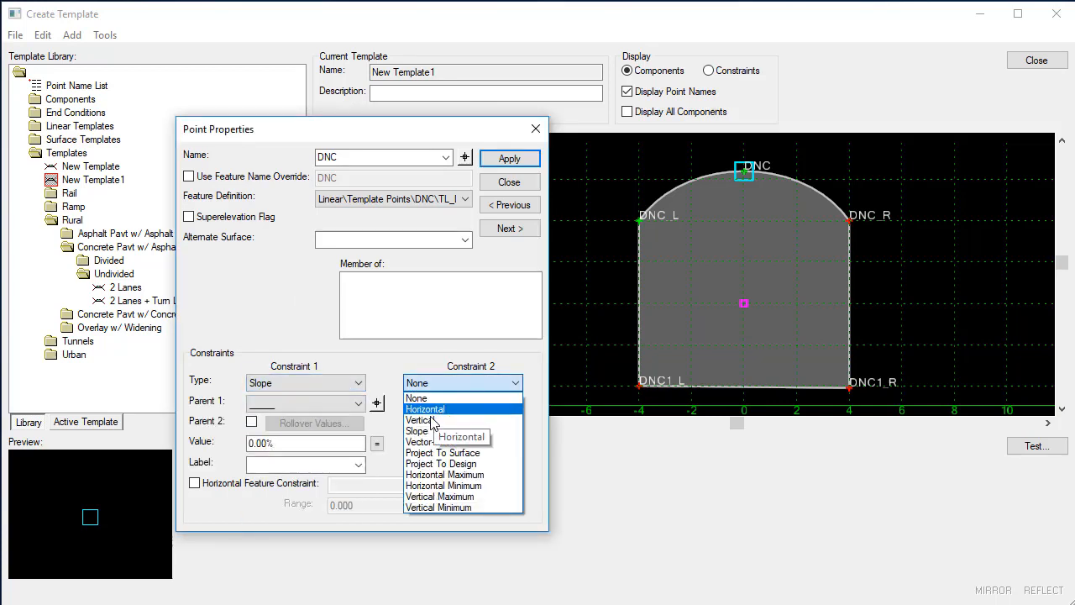
click(420, 430)
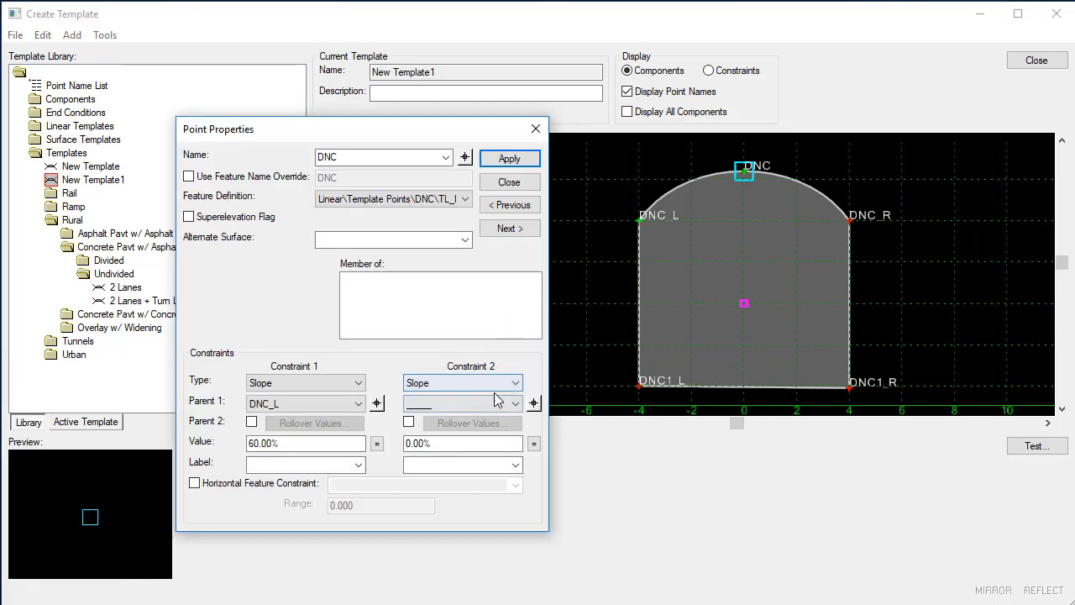
click(462, 403)
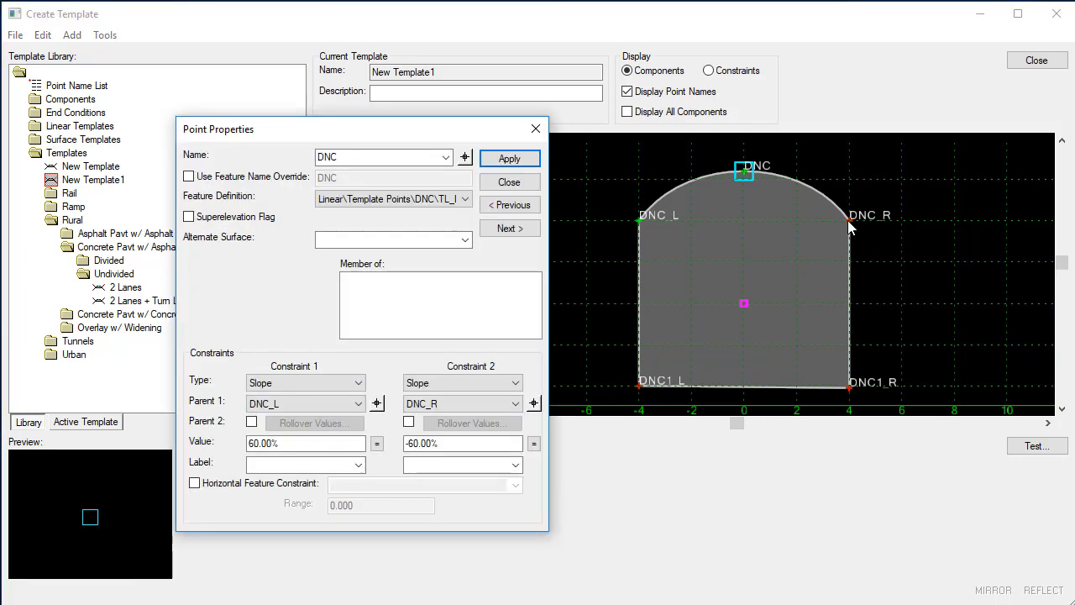
click(462, 444)
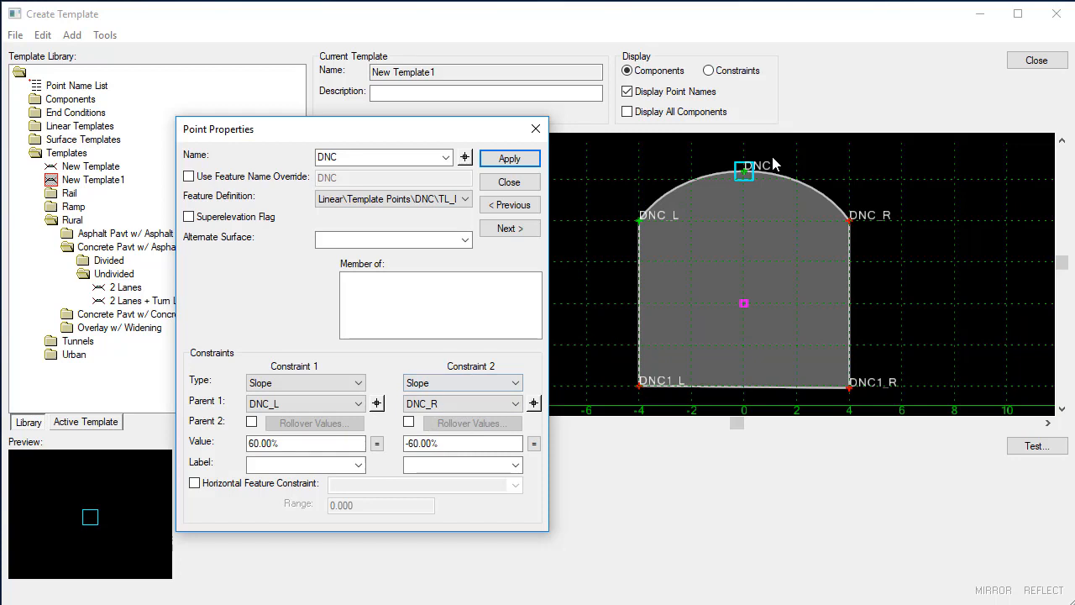
click(509, 157)
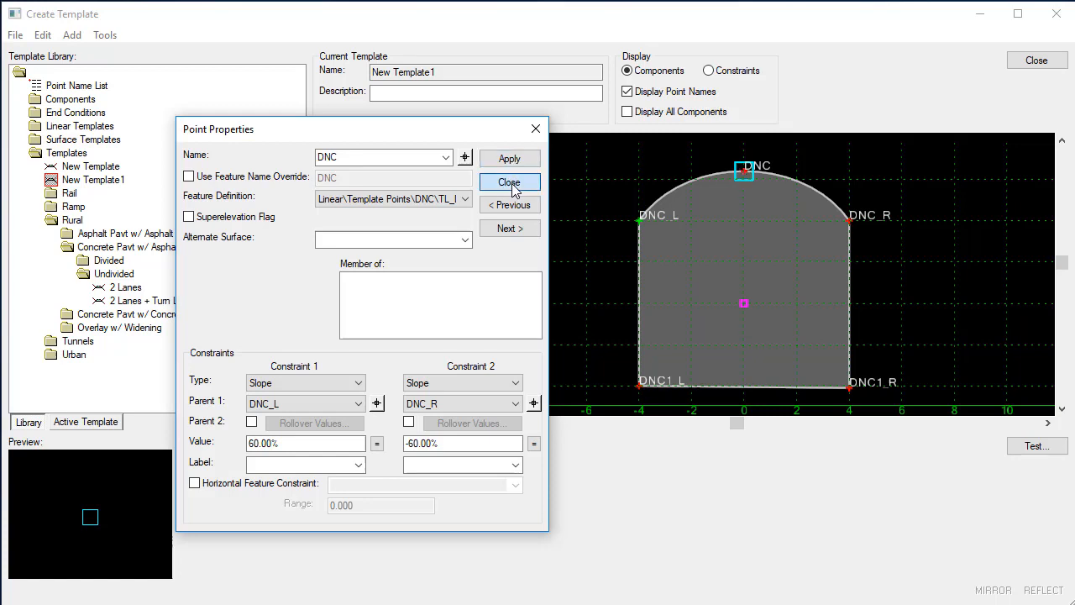
click(509, 182)
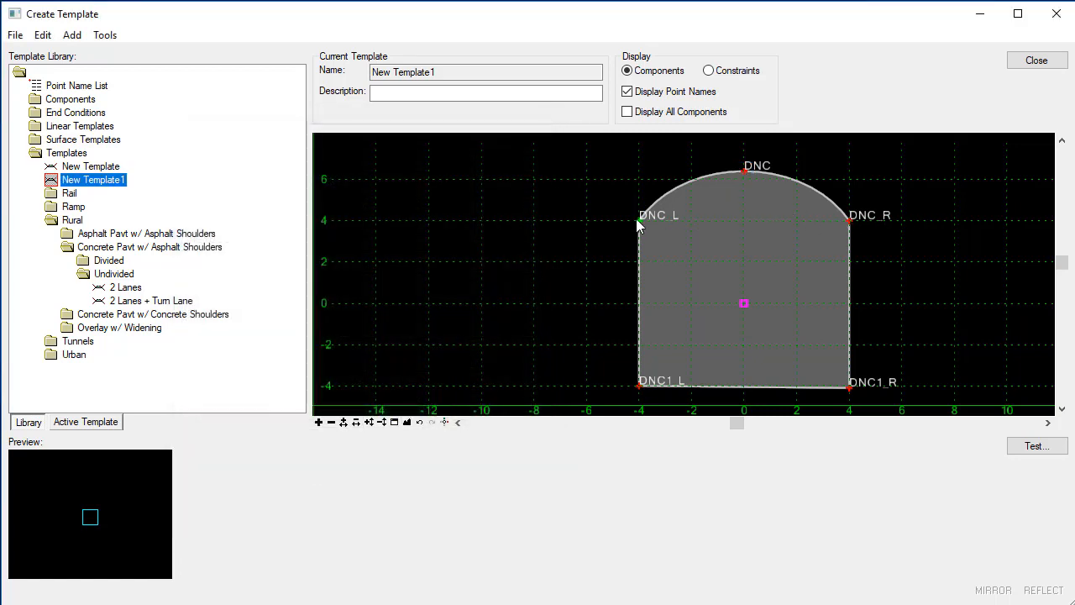
mouse_move(904, 222)
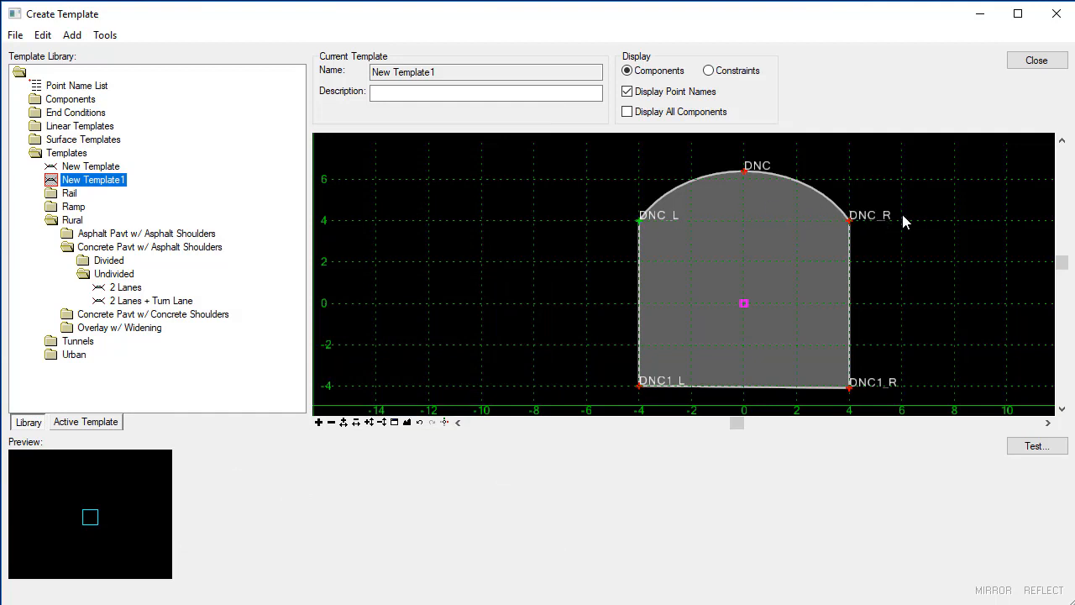
mouse_move(638, 229)
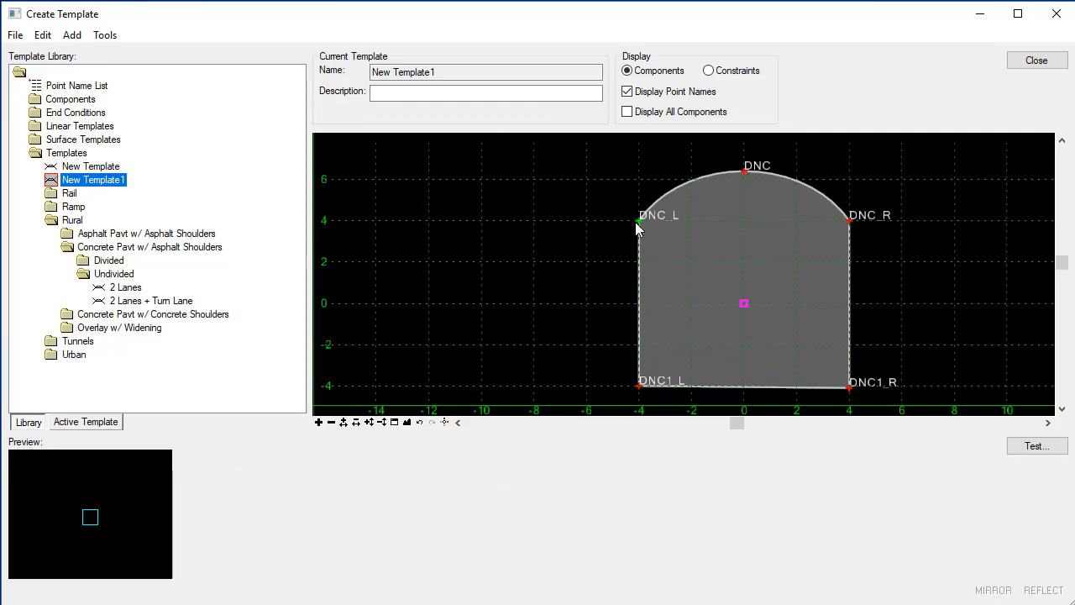
mouse_move(657, 220)
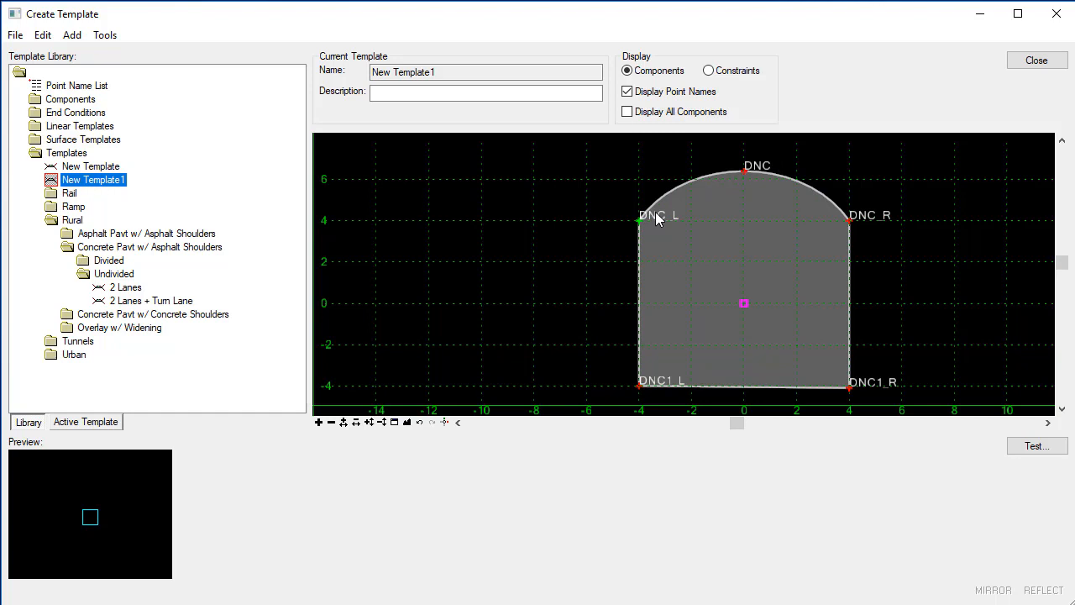
mouse_move(640, 220)
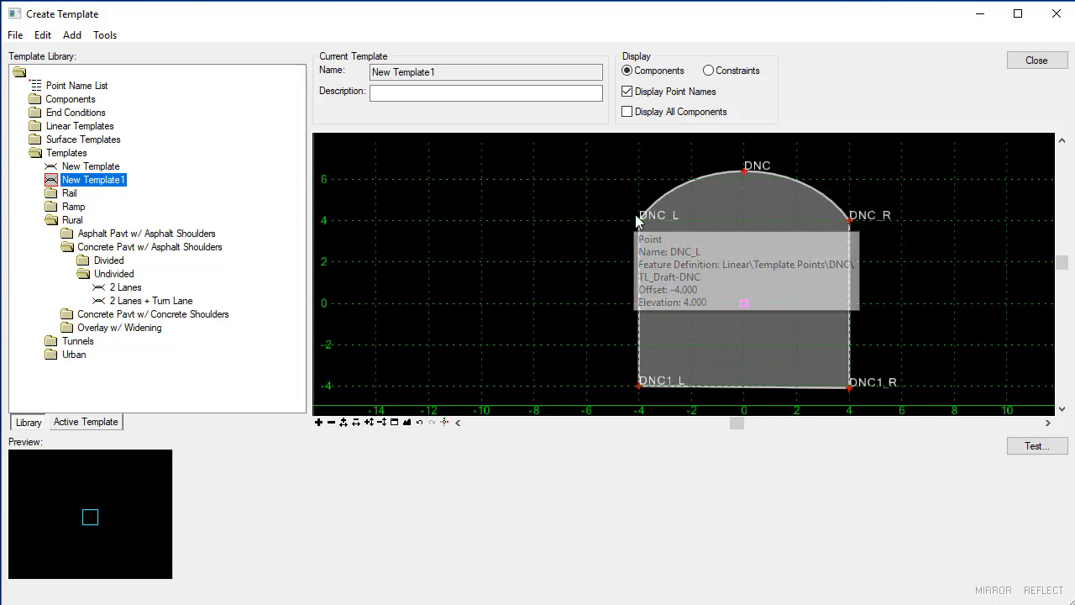
mouse_move(719, 210)
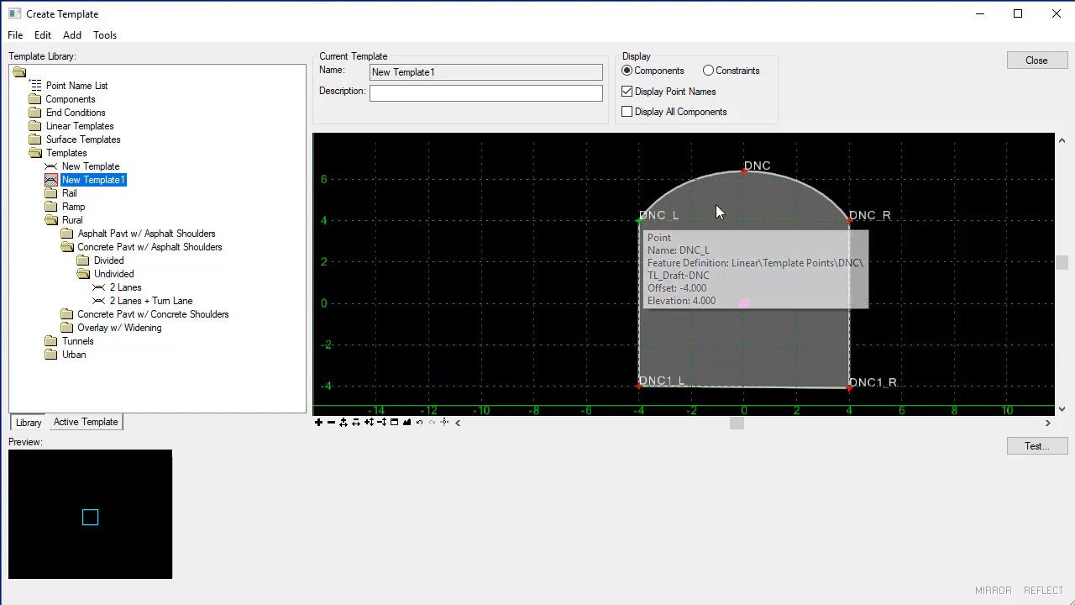
mouse_move(647, 195)
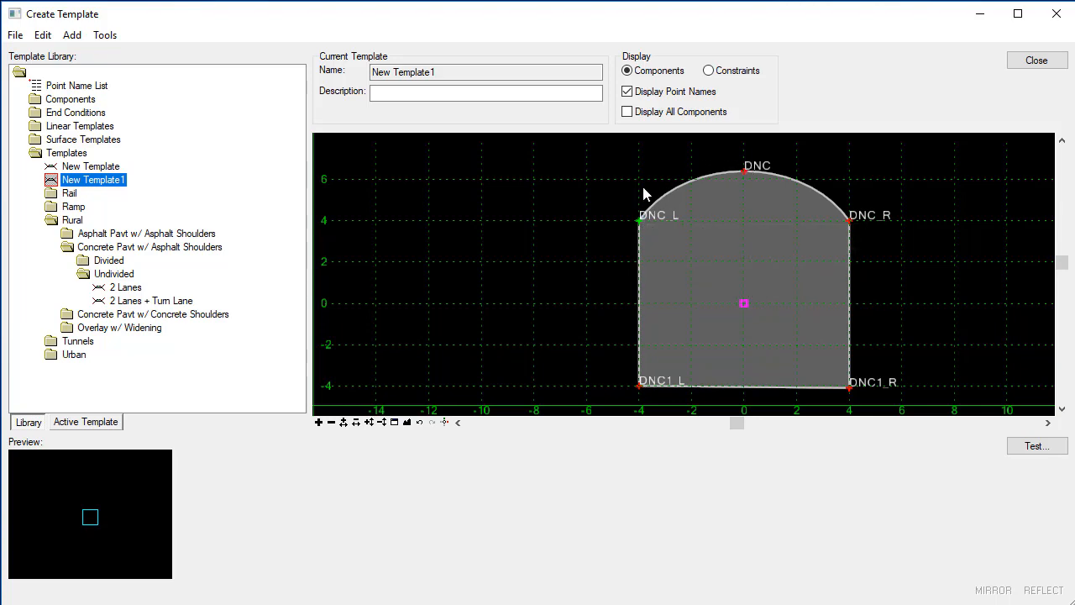